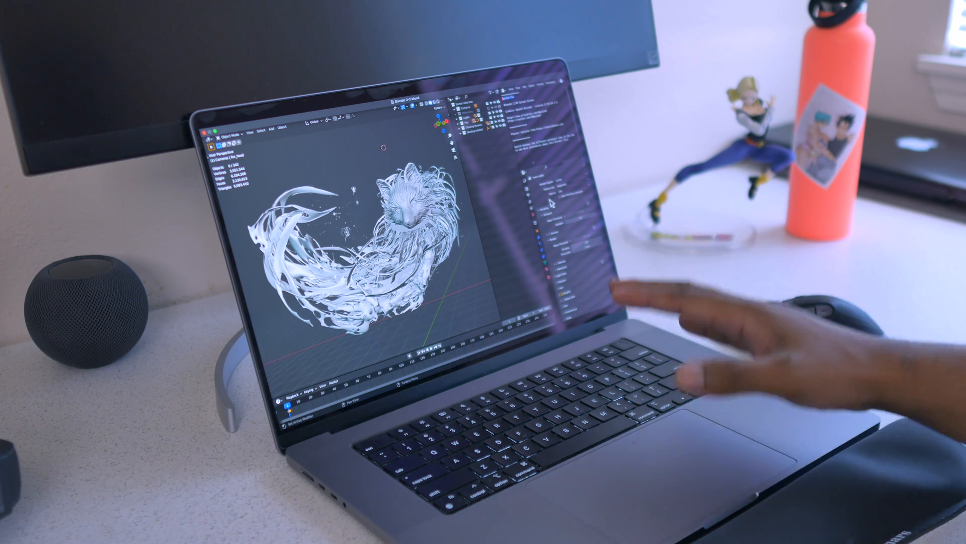
mouse_move(709, 339)
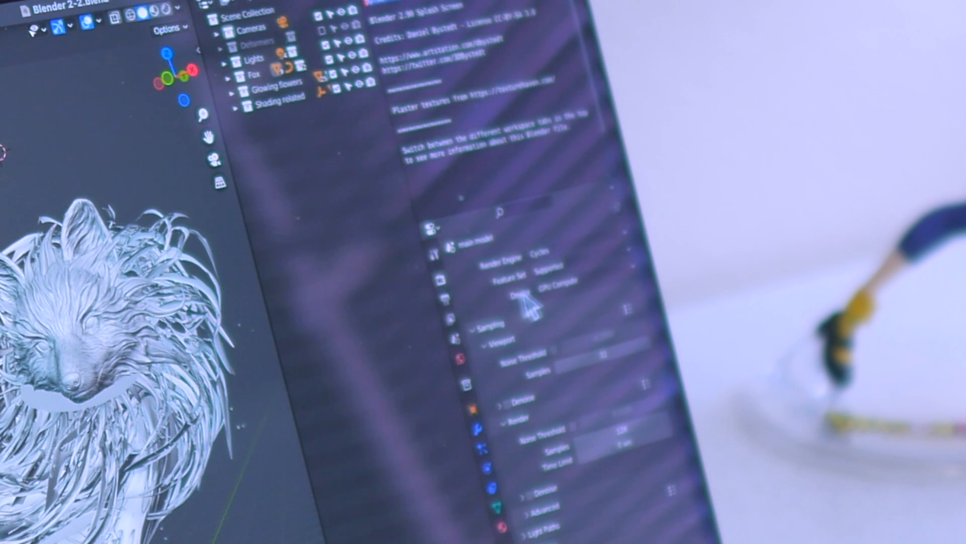
mouse_move(558, 281)
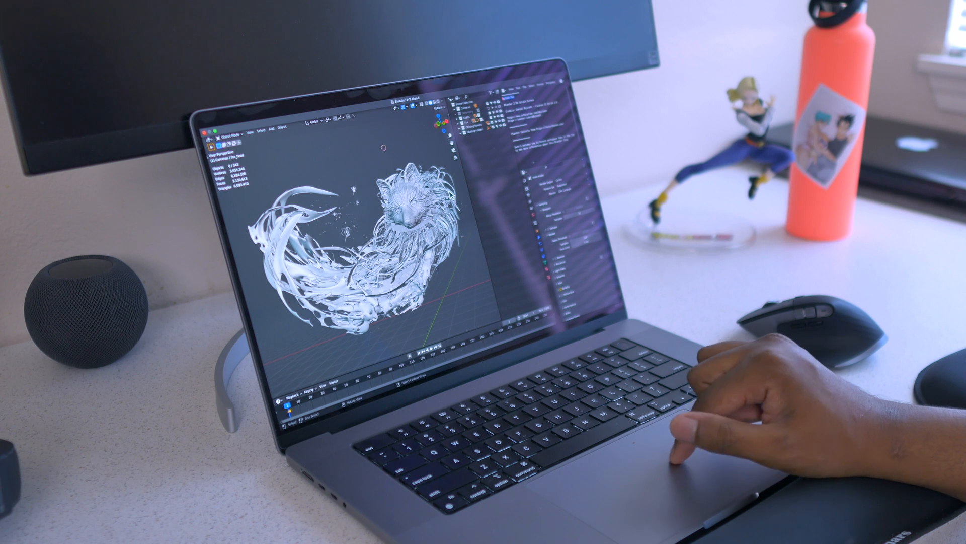
Step: Bring up the Render menu for the fox scene with Cycles on GPU Compute
click(233, 119)
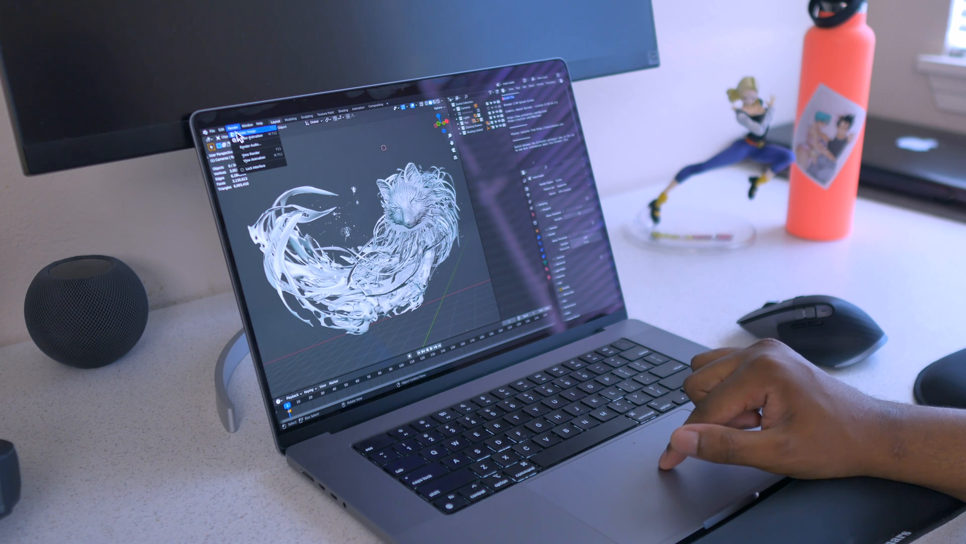
Step: Render the fox scene as a still image on the GPU until the colourful result appears
click(251, 128)
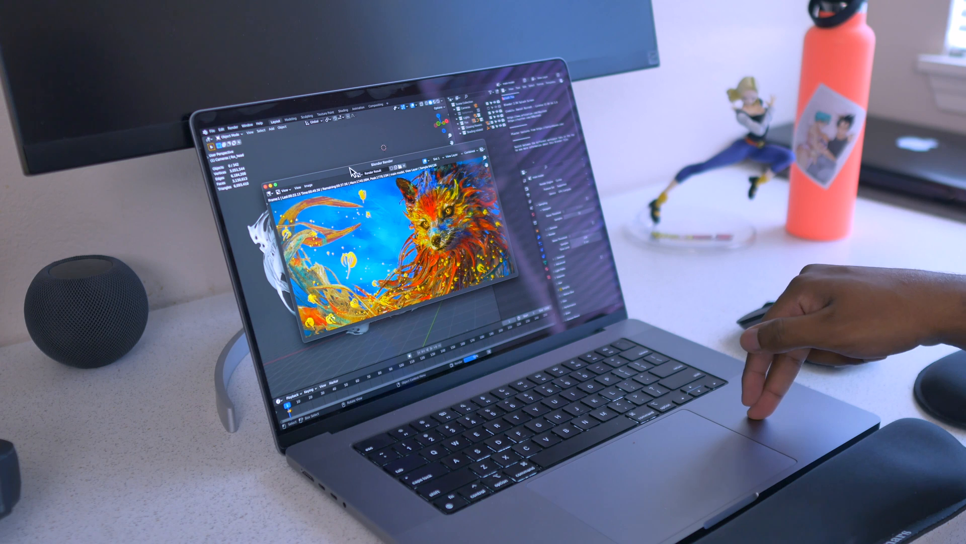
mouse_move(801, 308)
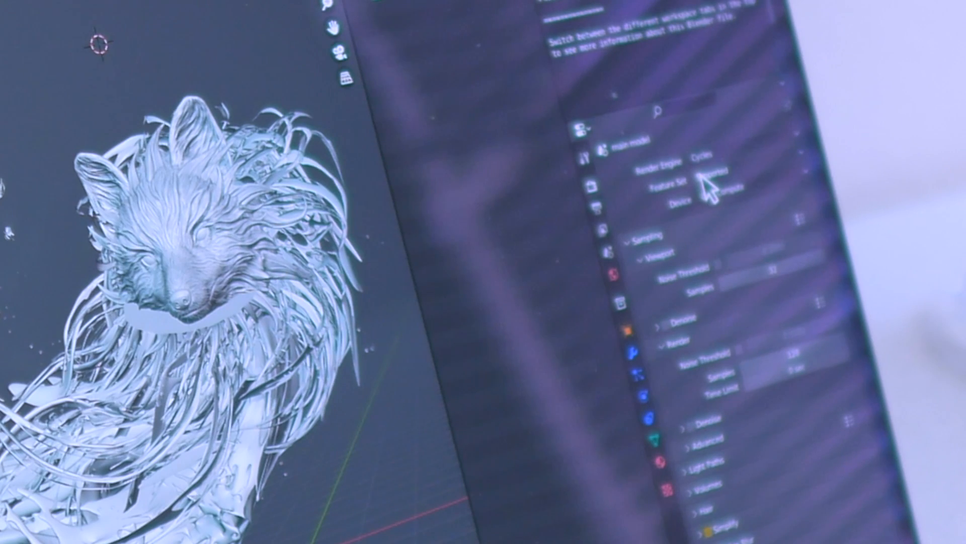
mouse_move(665, 250)
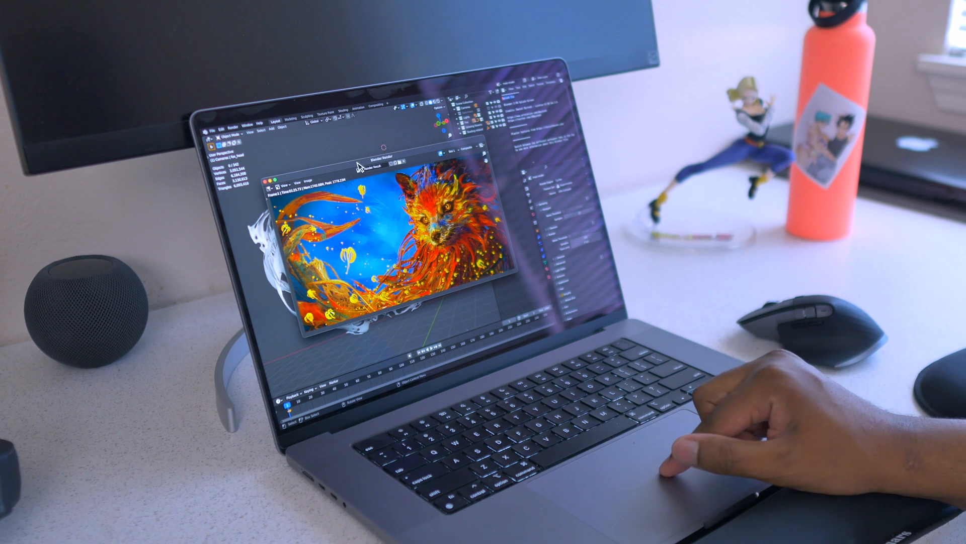
mouse_move(326, 192)
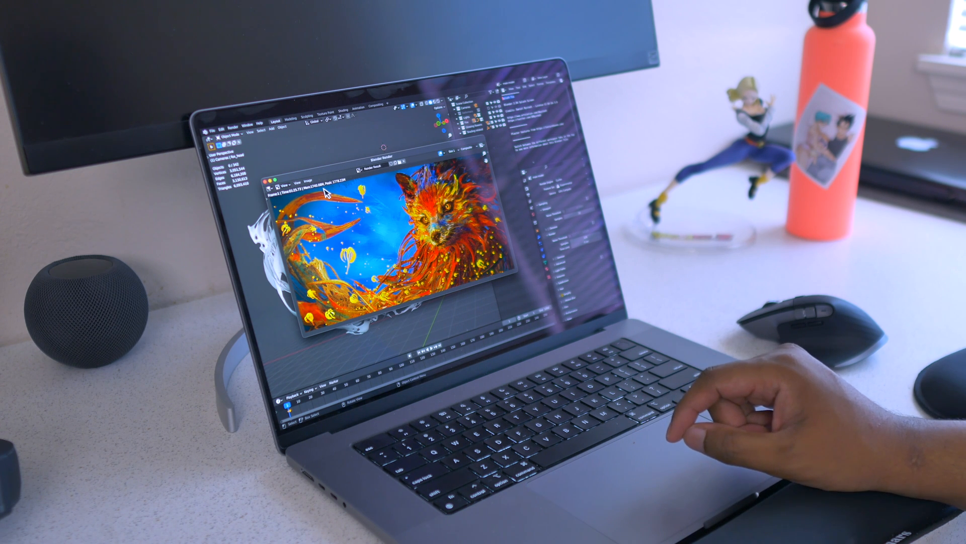